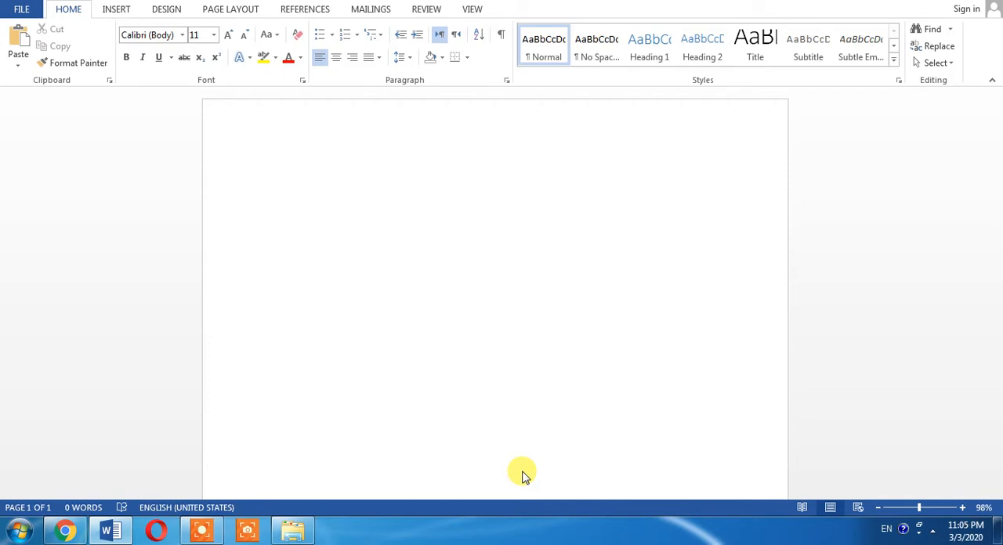
Step: Enter the text 'Please Subscribe my channel' at the top of the blank page
left_click(270, 174)
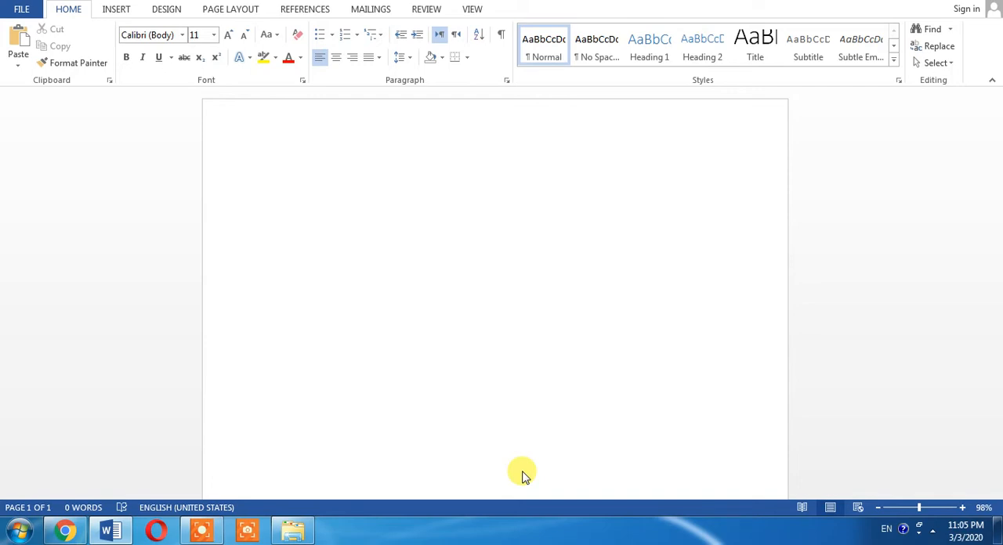
type("Please S")
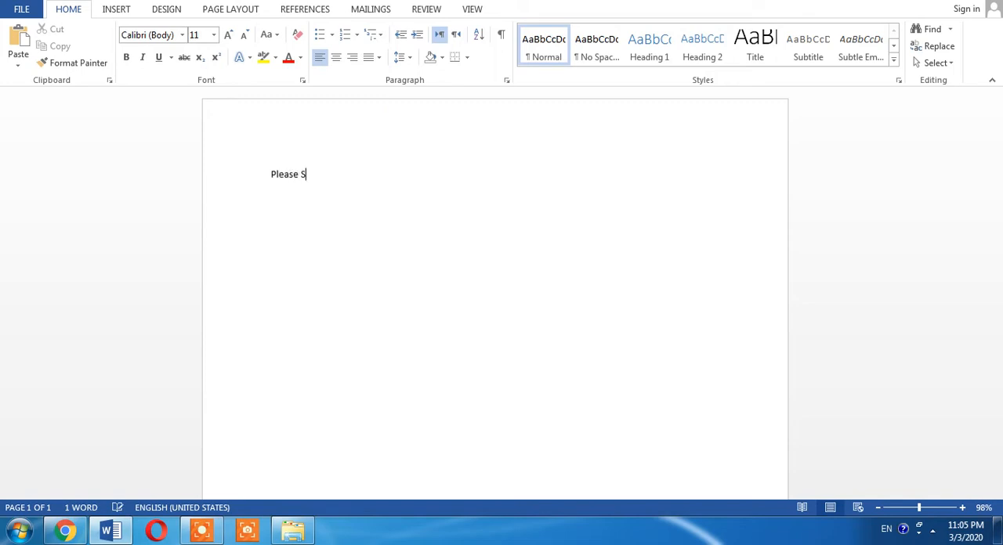
type("u")
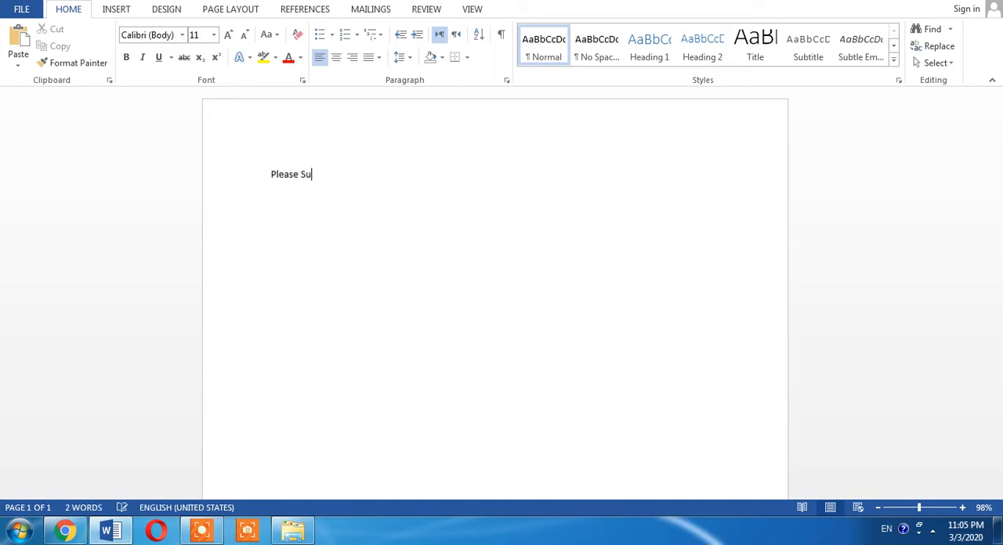
type("bscribe my")
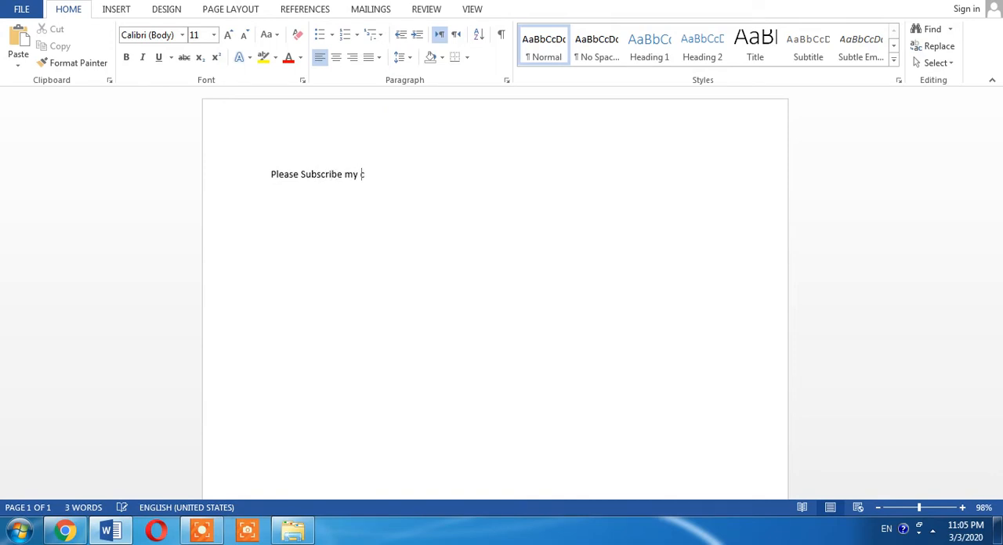
type("channel")
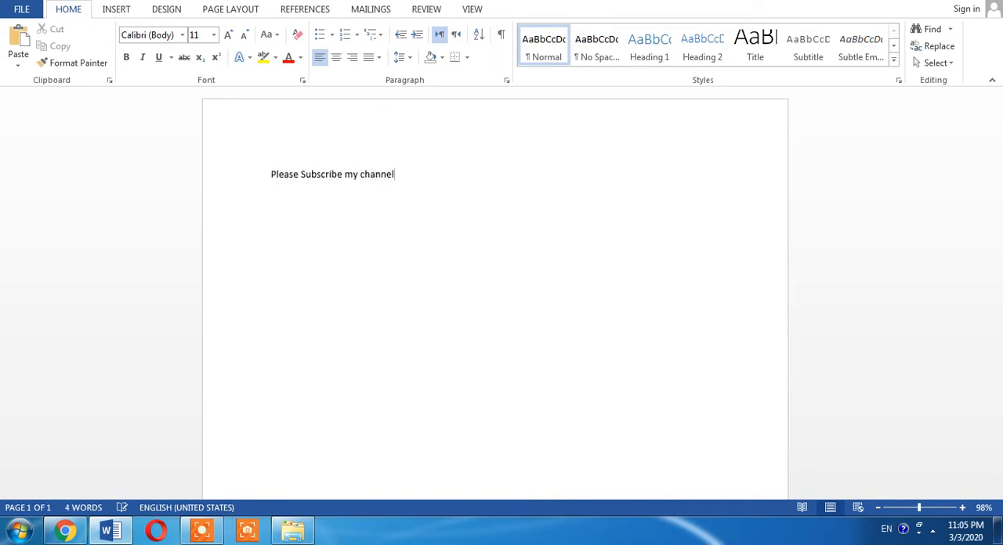
Step: Select the whole line and set its font size to 36 pt
double_click(350, 174)
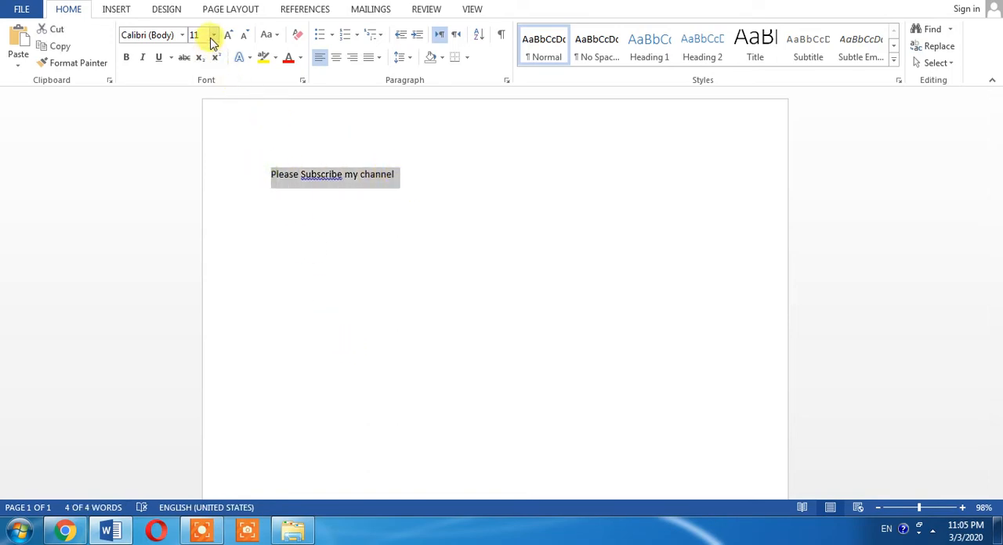
left_click(213, 34)
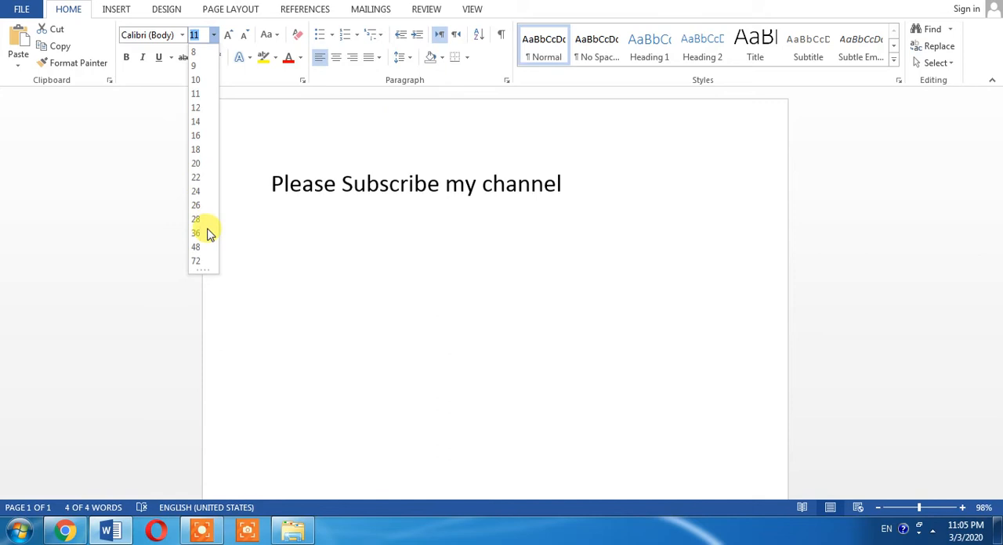
left_click(195, 233)
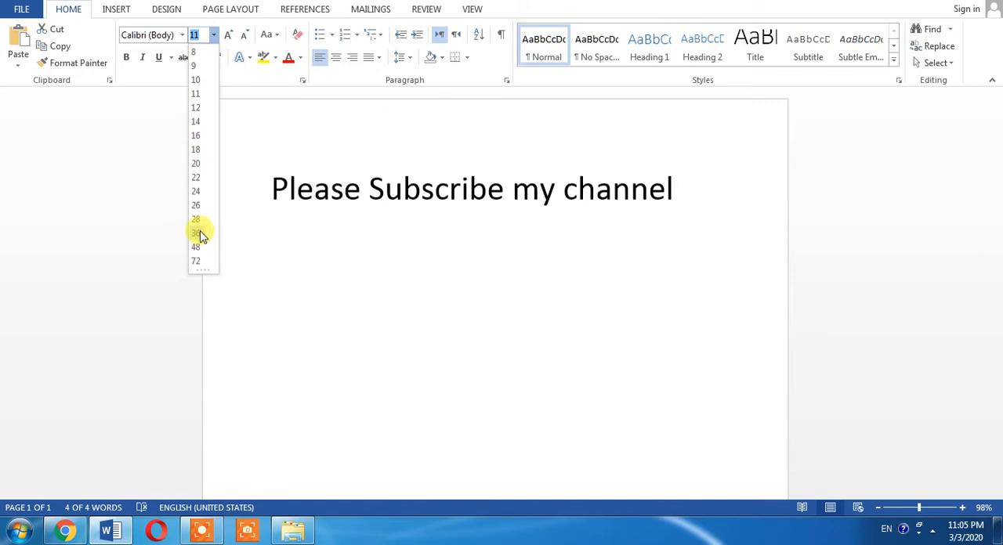
left_click(196, 233)
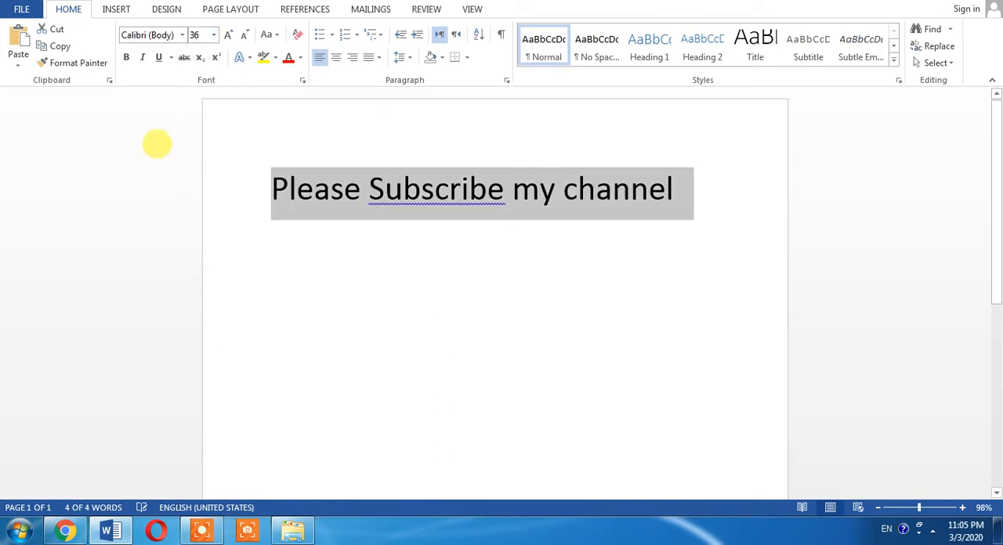
mouse_move(151, 97)
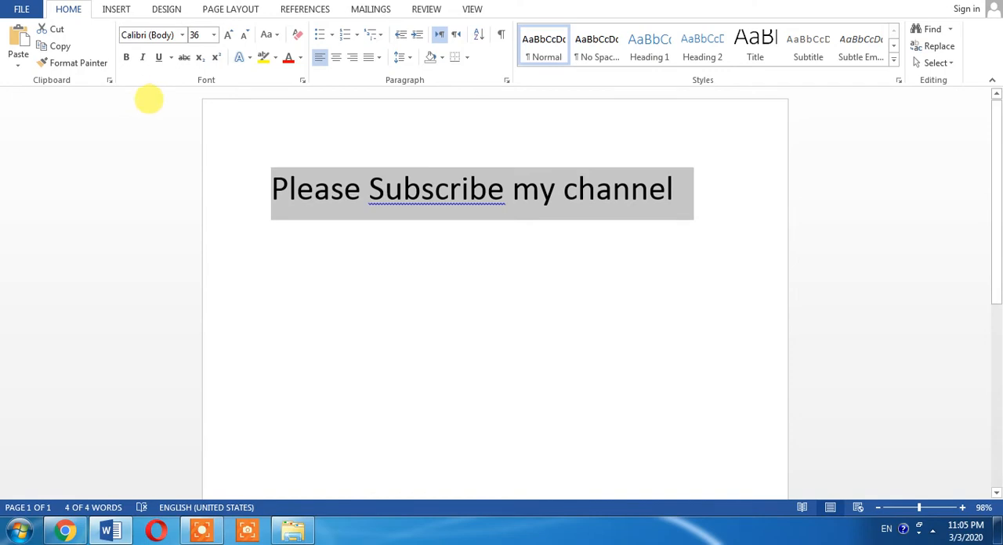
Step: Convert the selected line into an equation and add an Overbar accent above it
left_click(116, 8)
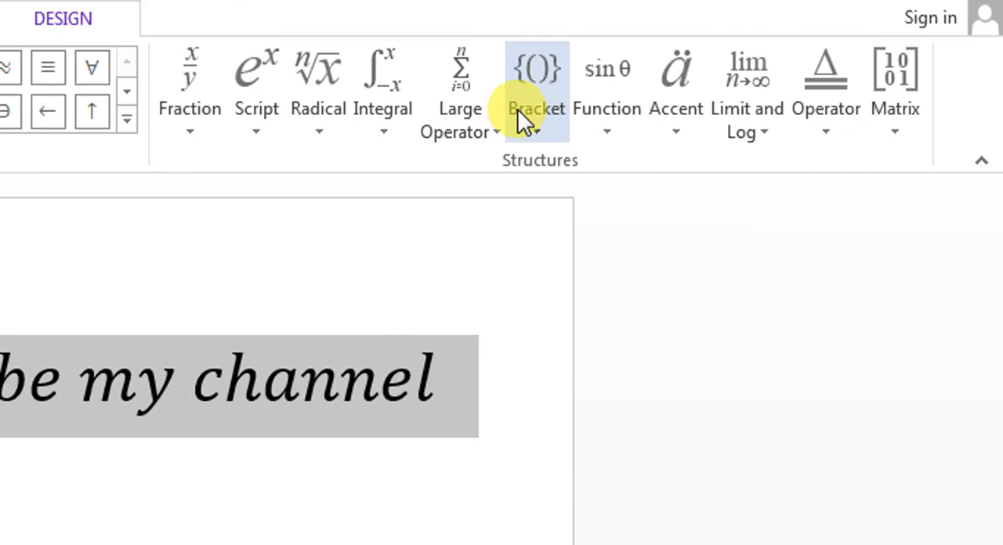
mouse_move(676, 70)
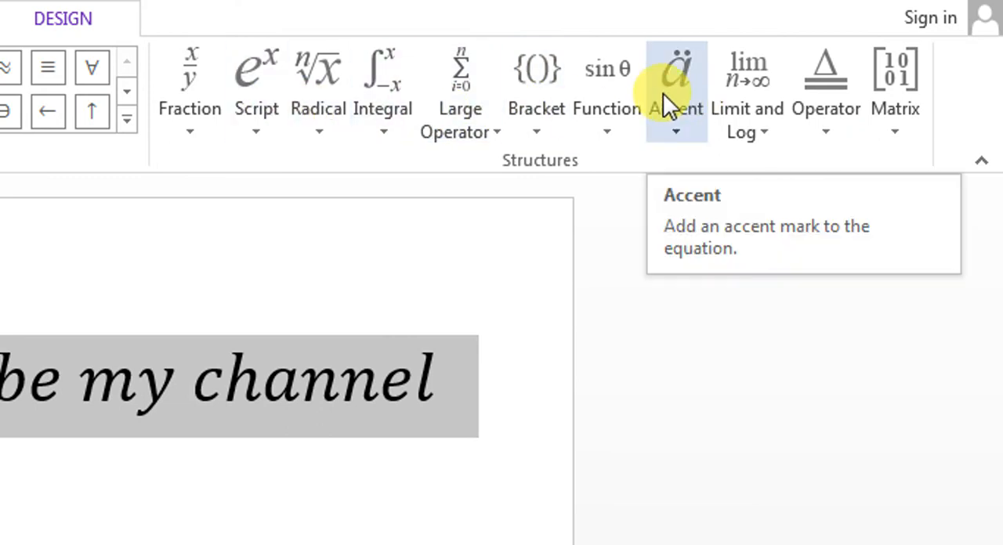
left_click(676, 79)
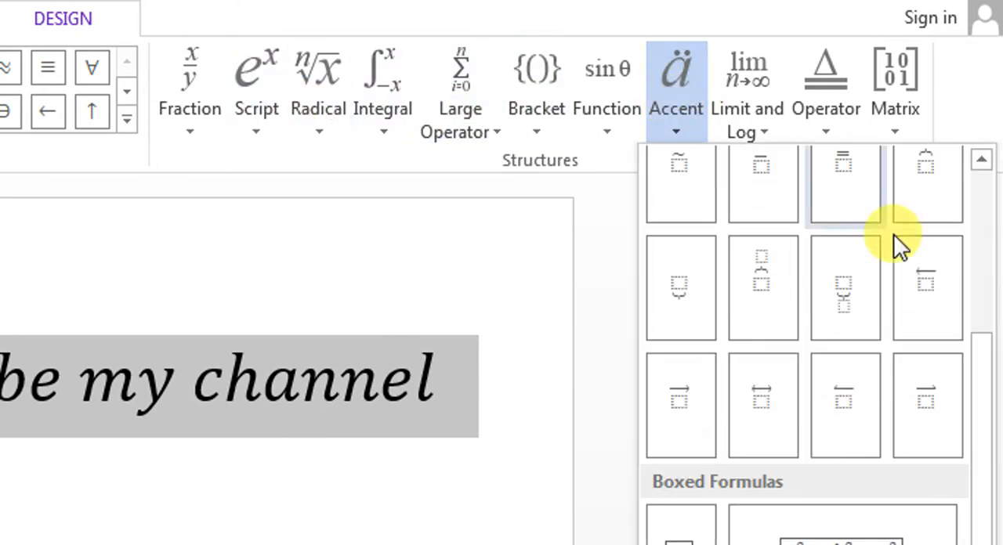
scroll("down", 3)
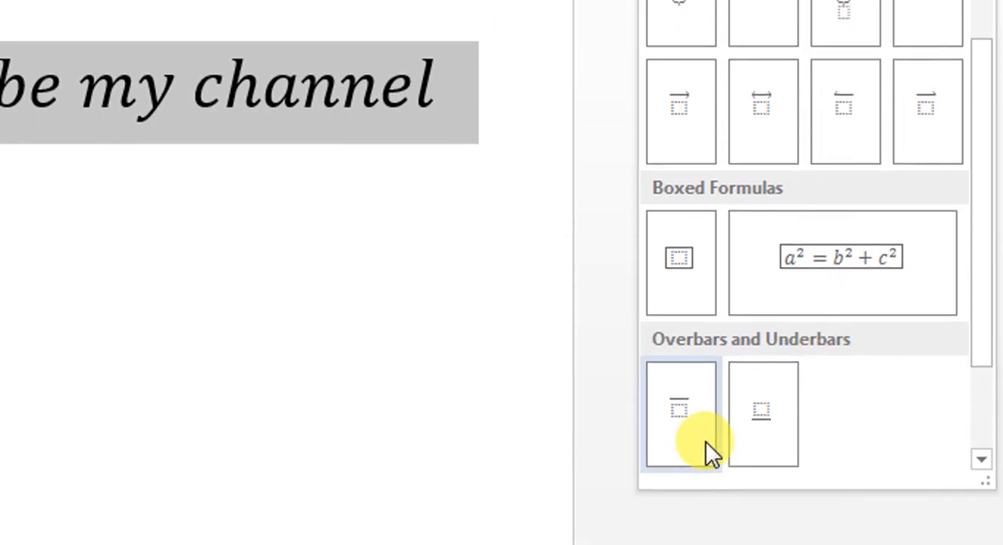
left_click(680, 412)
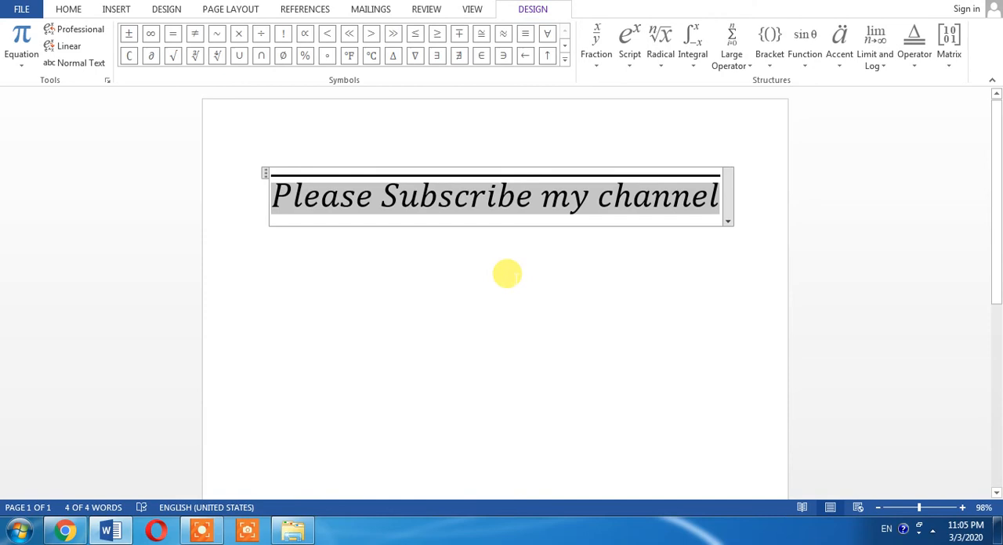
mouse_move(839, 43)
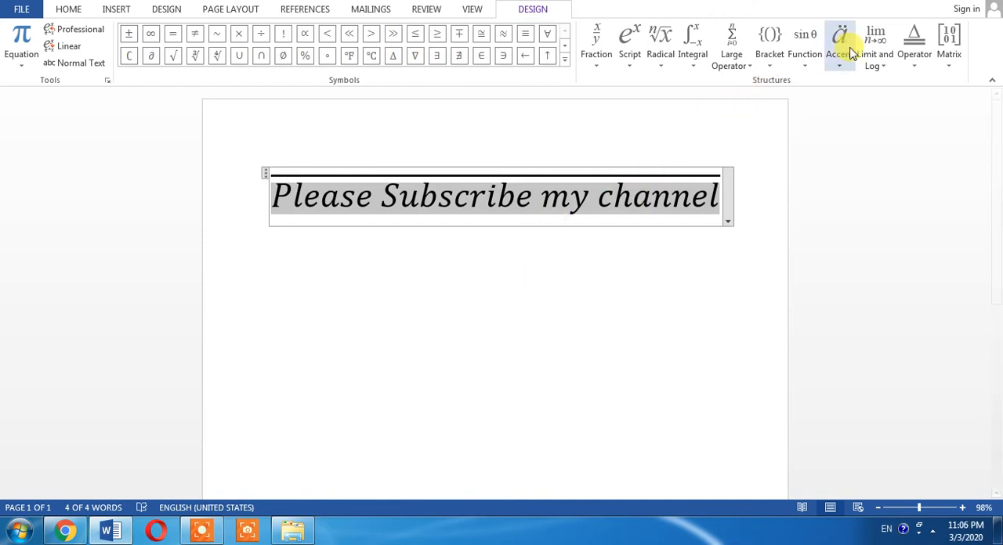
Step: Show the equation Accent gallery again with its overbar and underbar options
left_click(839, 40)
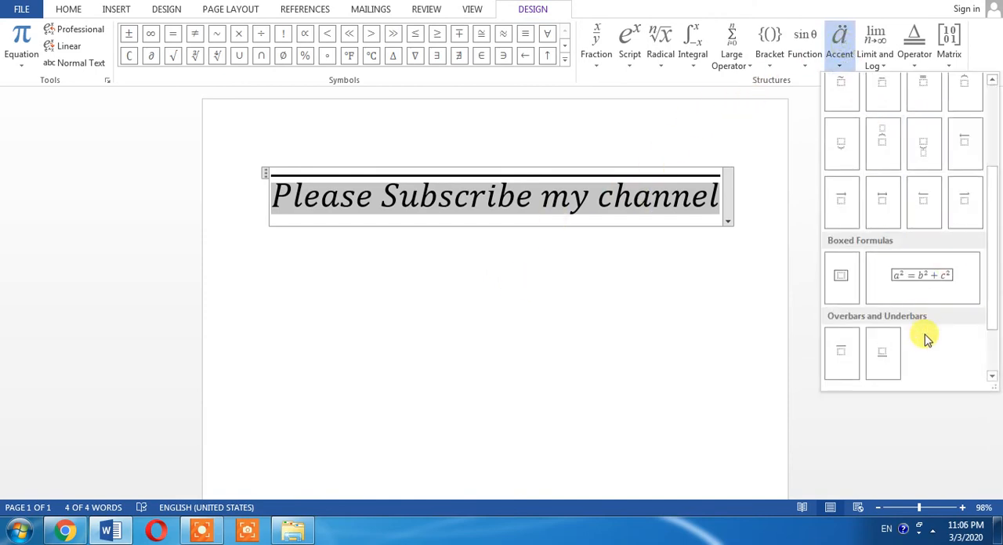